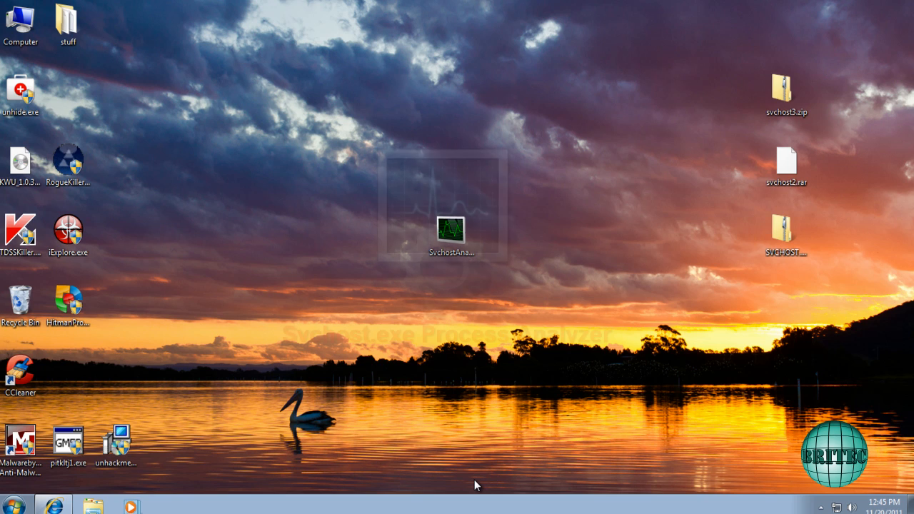
Step: Run SvchostAnalyzer as administrator and confirm the User Account Control prompt
{"action": "double_click", "coordinate": [451, 232]}
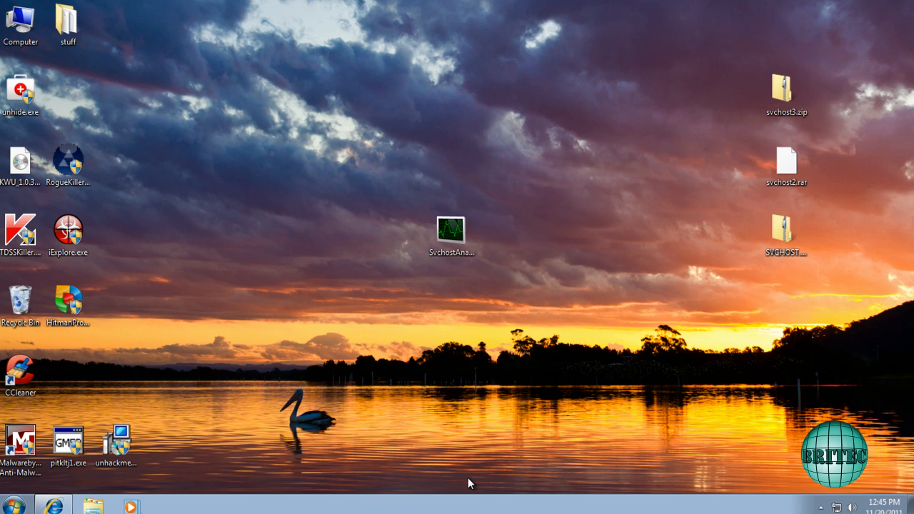
{"action": "mouse_move", "coordinate": [474, 482]}
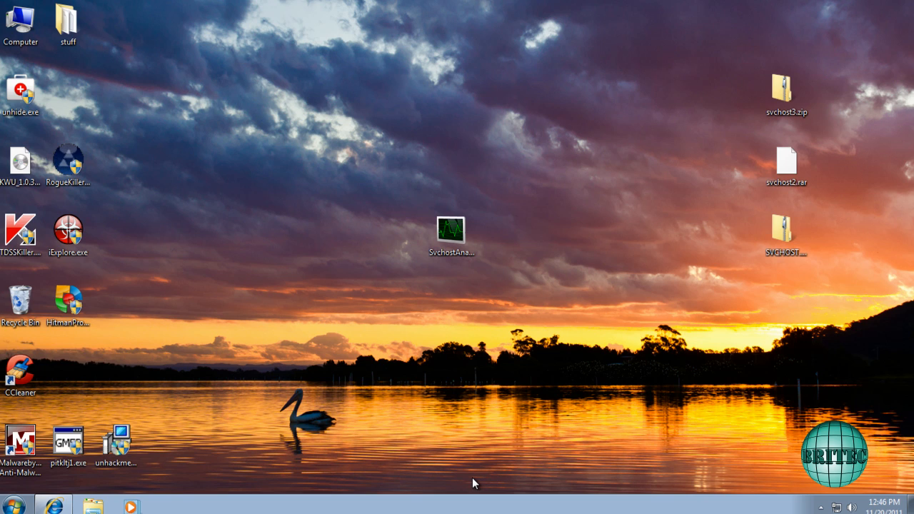
{"action": "mouse_move", "coordinate": [428, 476]}
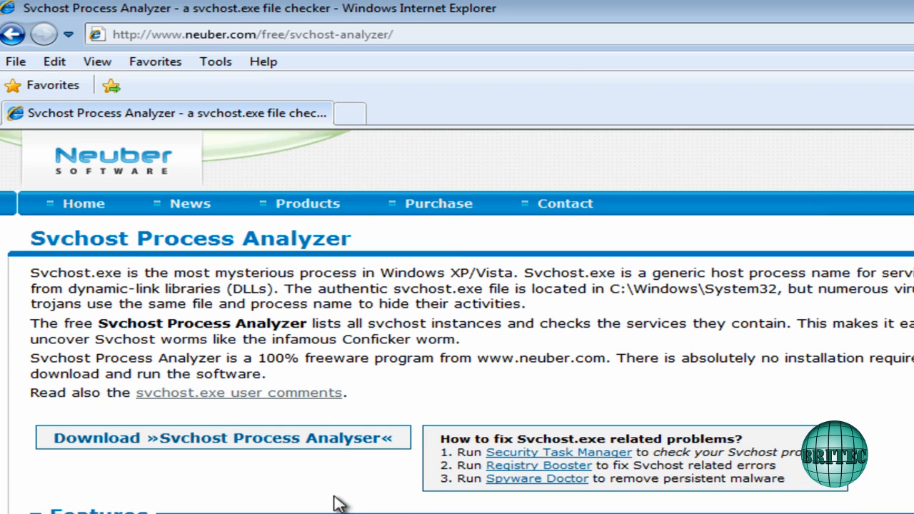
{"action": "mouse_move", "coordinate": [223, 269]}
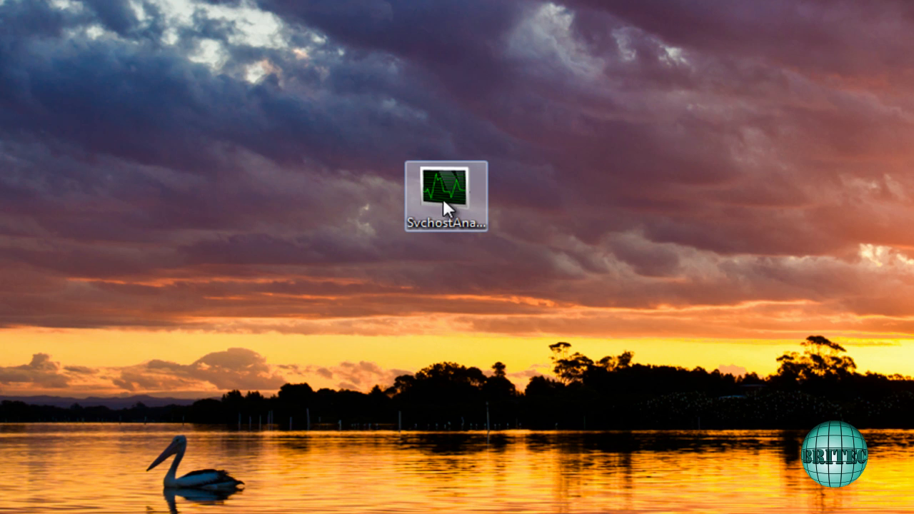
{"action": "right_click", "coordinate": [445, 193]}
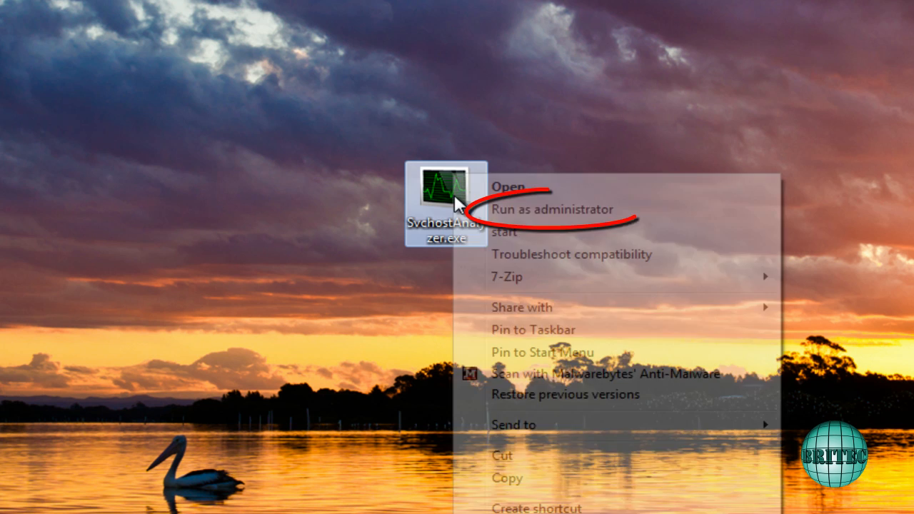
{"action": "mouse_move", "coordinate": [551, 209]}
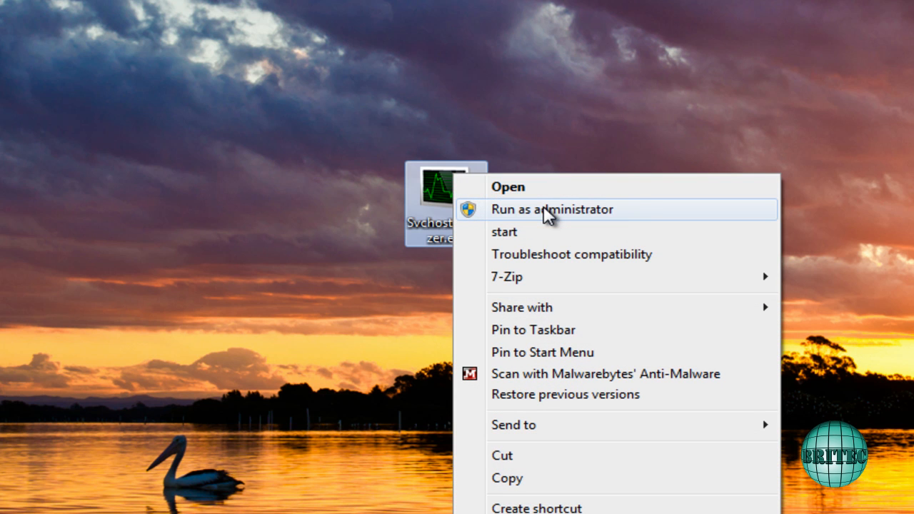
{"action": "left_click", "coordinate": [551, 209]}
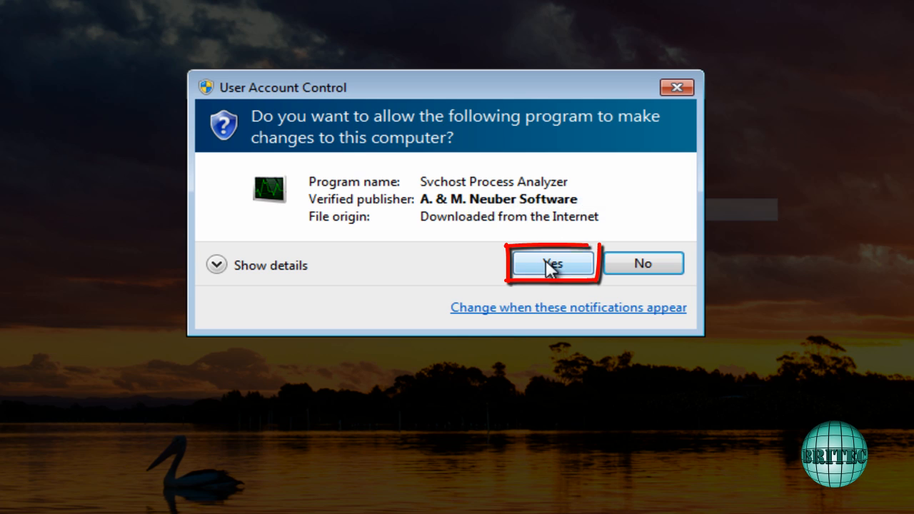
{"action": "left_click", "coordinate": [551, 263]}
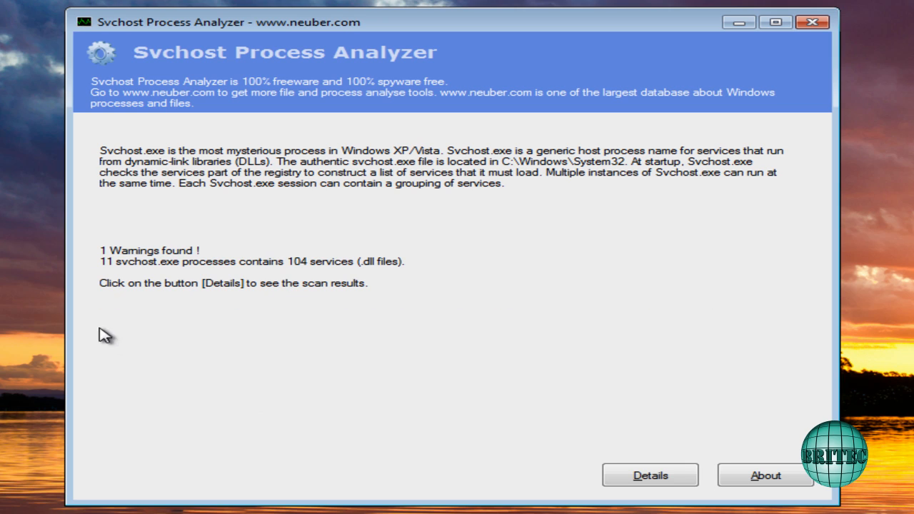
{"action": "mouse_move", "coordinate": [180, 263]}
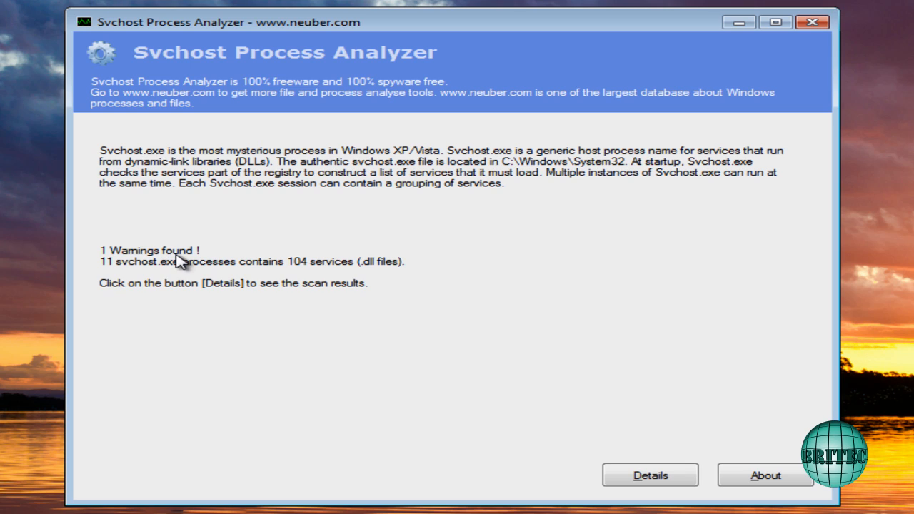
{"action": "mouse_move", "coordinate": [113, 263]}
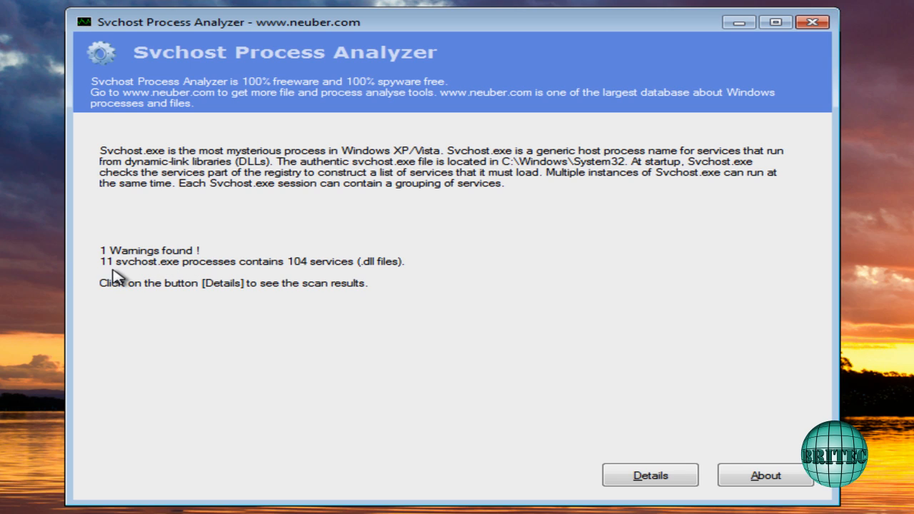
{"action": "mouse_move", "coordinate": [158, 277]}
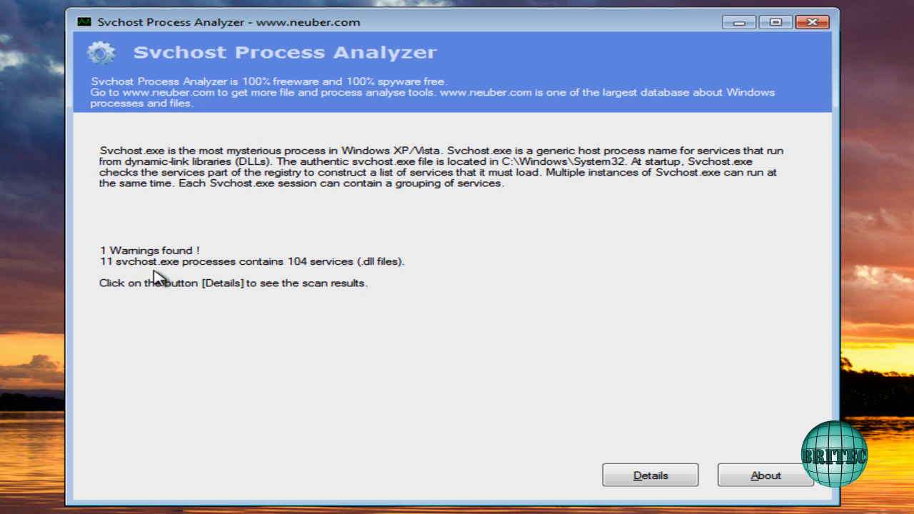
{"action": "mouse_move", "coordinate": [227, 277]}
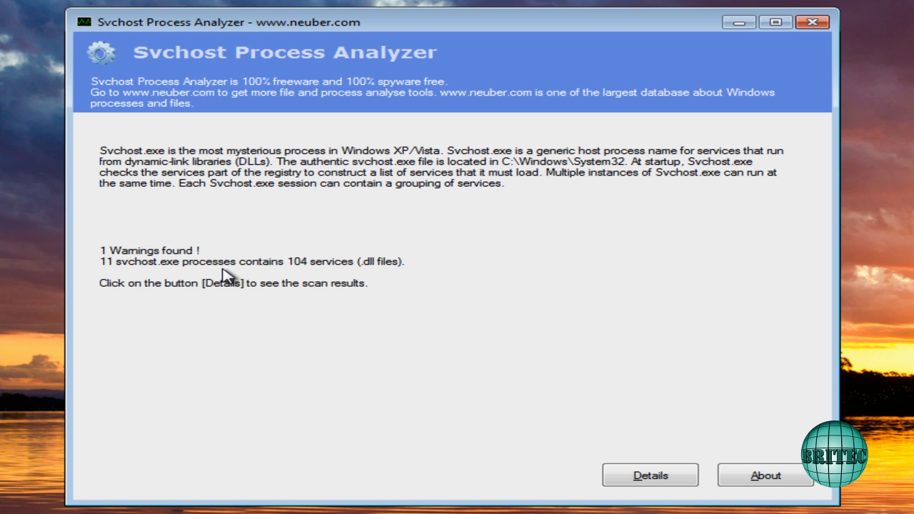
{"action": "mouse_move", "coordinate": [284, 277]}
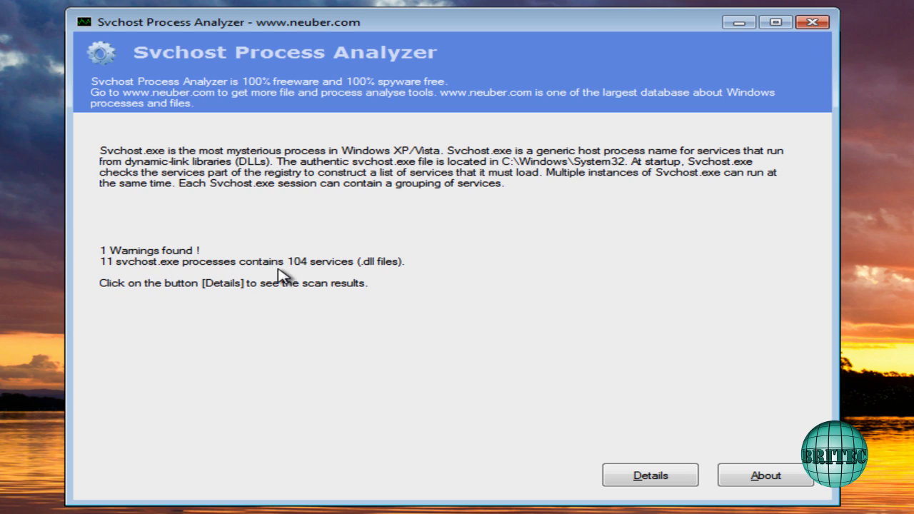
{"action": "mouse_move", "coordinate": [364, 276]}
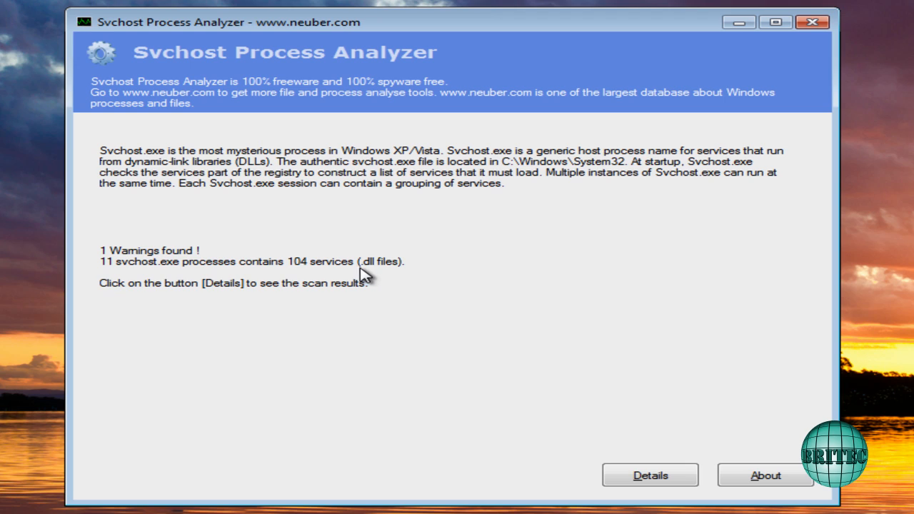
{"action": "mouse_move", "coordinate": [397, 277]}
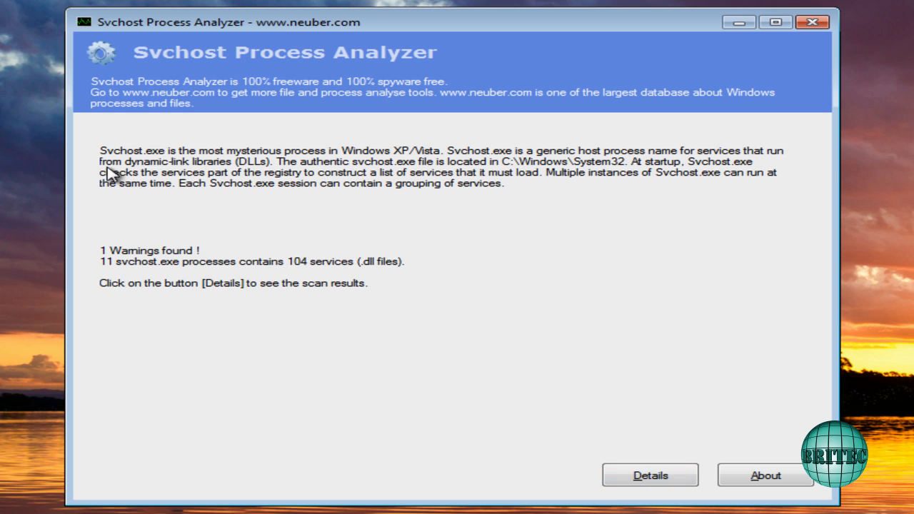
{"action": "mouse_move", "coordinate": [578, 227]}
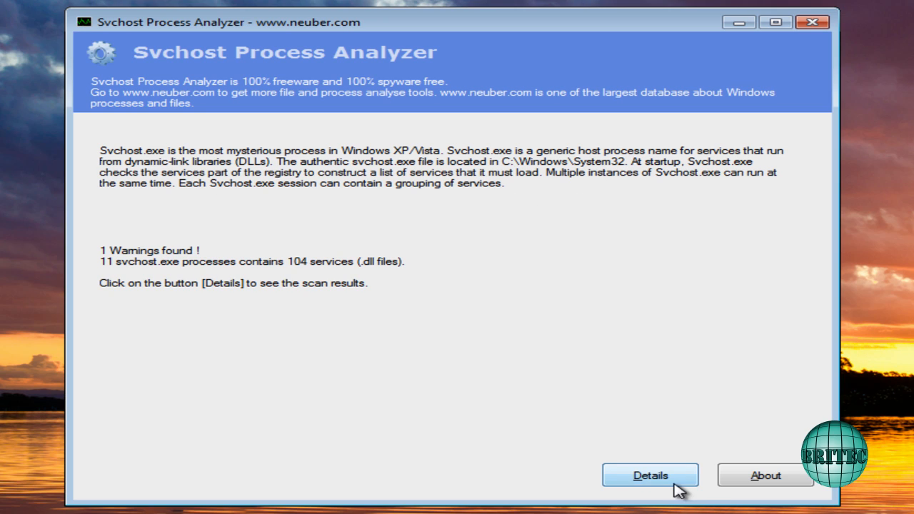
Step: Show the Details list and review the services hosted by svchost processes 768 and 1444
{"action": "left_click", "coordinate": [650, 473]}
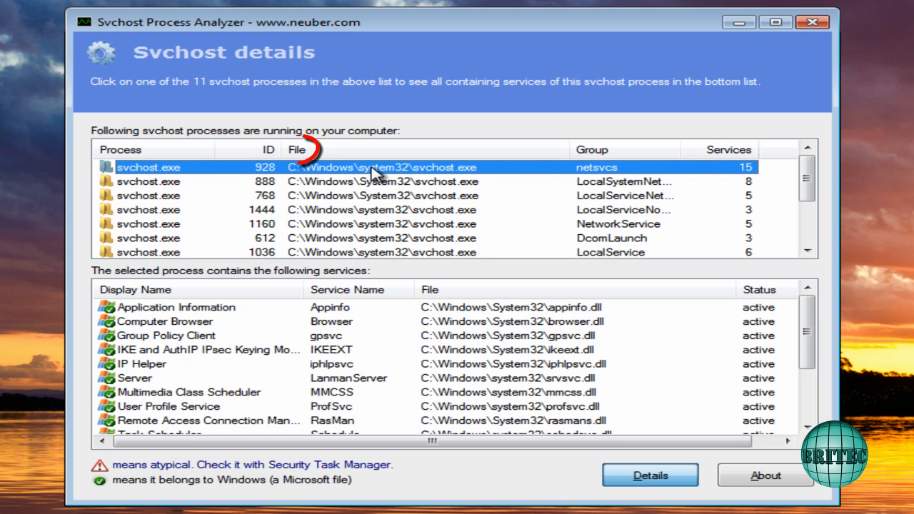
{"action": "mouse_move", "coordinate": [307, 193]}
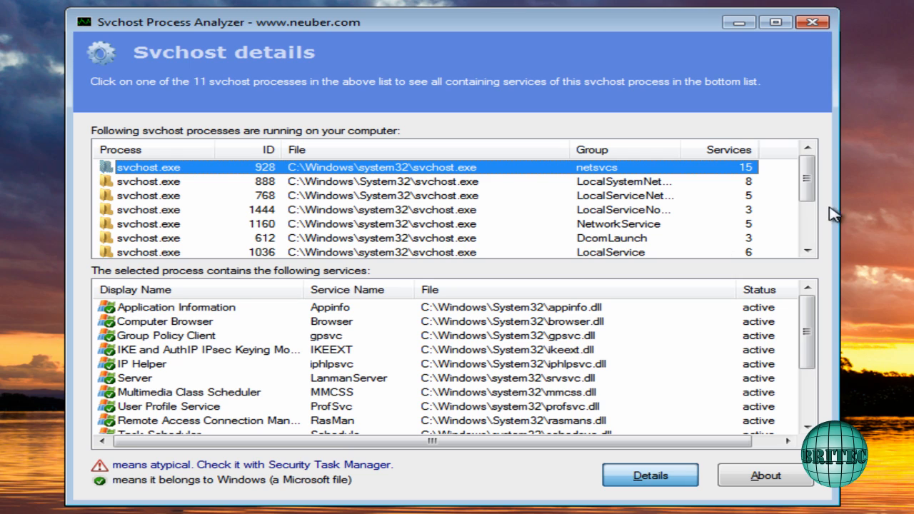
{"action": "mouse_move", "coordinate": [136, 186]}
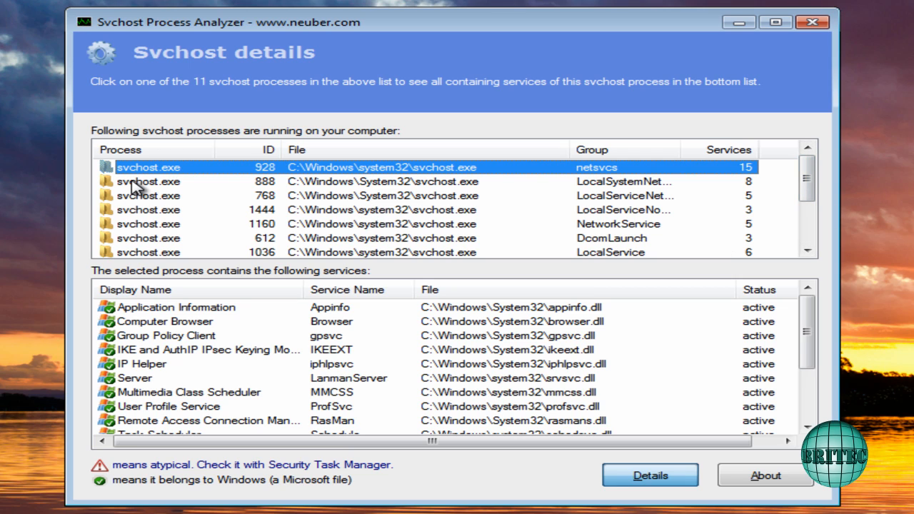
{"action": "mouse_move", "coordinate": [269, 246]}
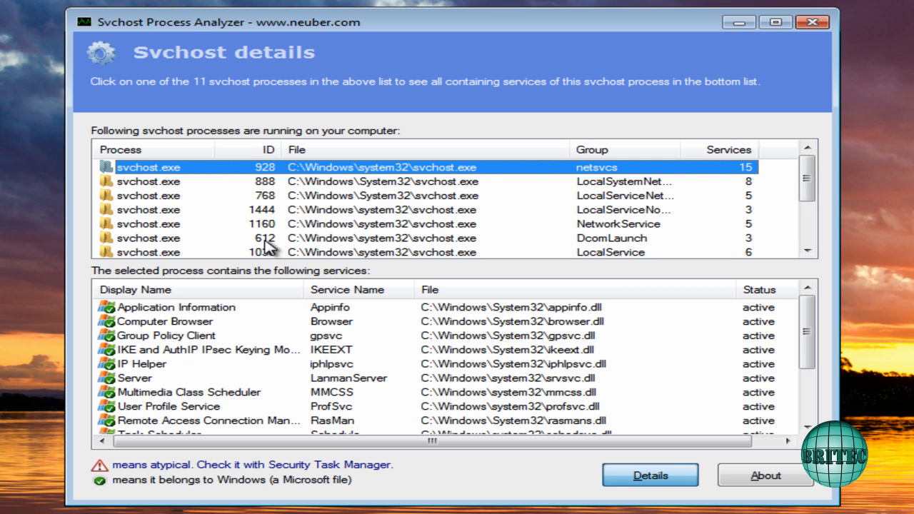
{"action": "mouse_move", "coordinate": [150, 316]}
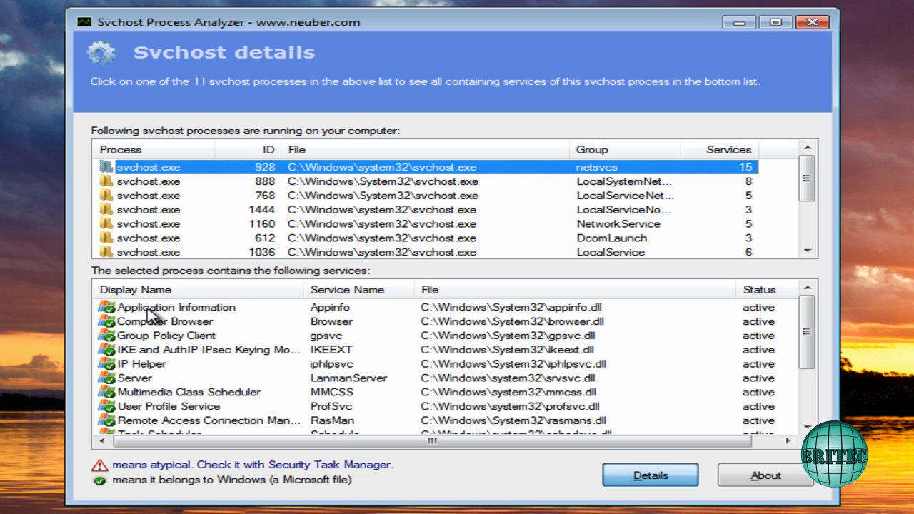
{"action": "mouse_move", "coordinate": [169, 417]}
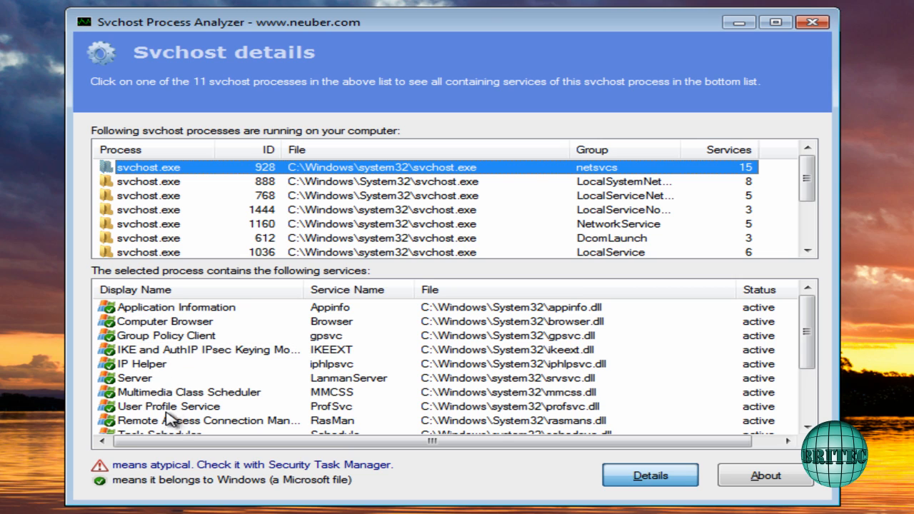
{"action": "mouse_move", "coordinate": [144, 180]}
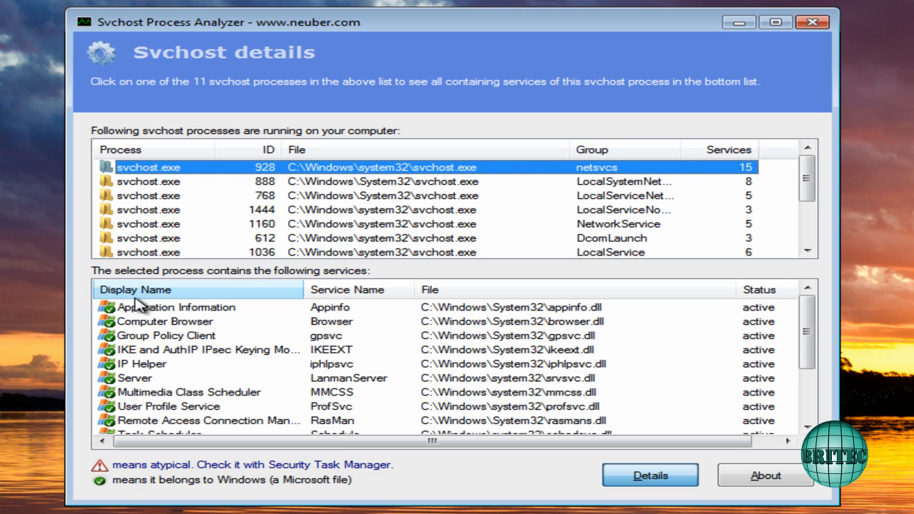
{"action": "left_click", "coordinate": [177, 307]}
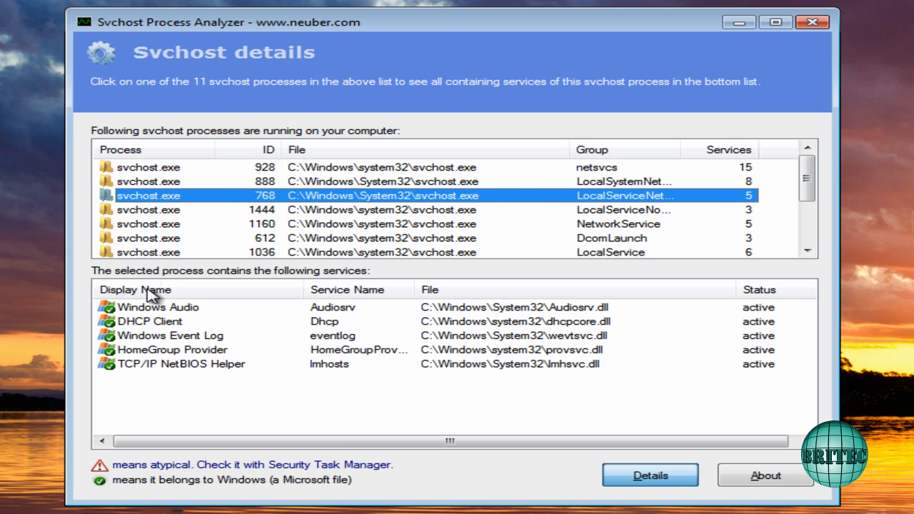
{"action": "mouse_move", "coordinate": [169, 328]}
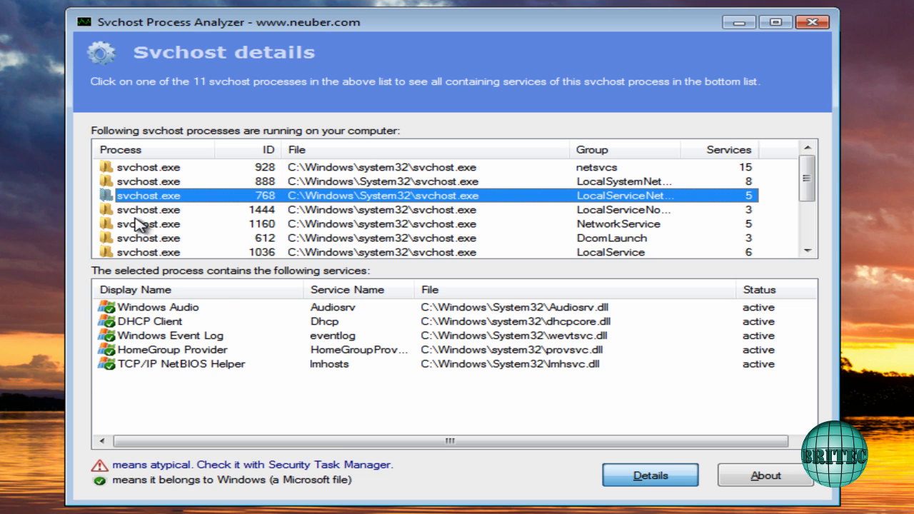
{"action": "left_click", "coordinate": [149, 209]}
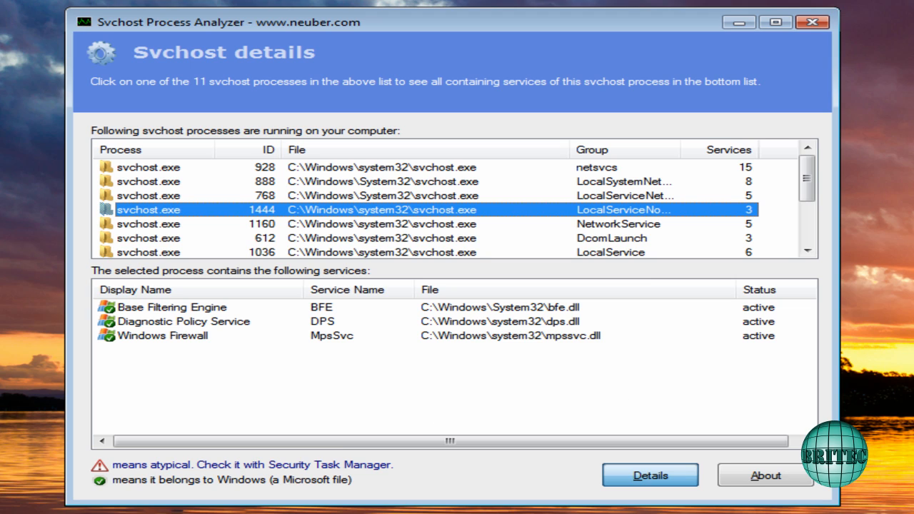
{"action": "mouse_move", "coordinate": [189, 235]}
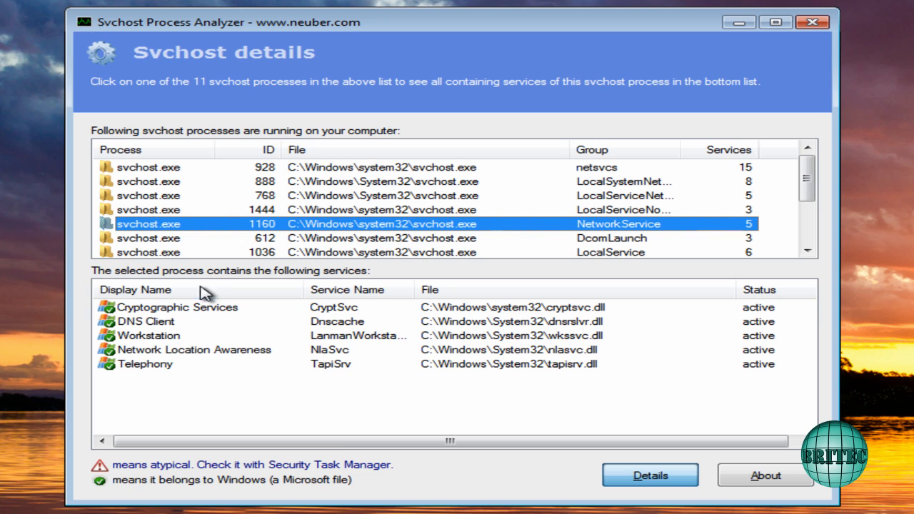
Step: Review the services hosted by svchost processes 1888 and 2548, then close the analyzer
{"action": "left_click", "coordinate": [383, 237]}
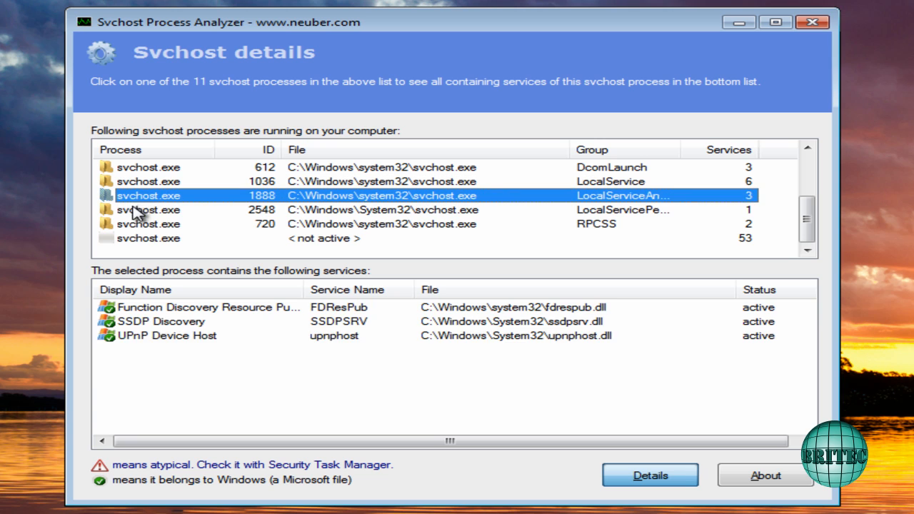
{"action": "left_click", "coordinate": [149, 209]}
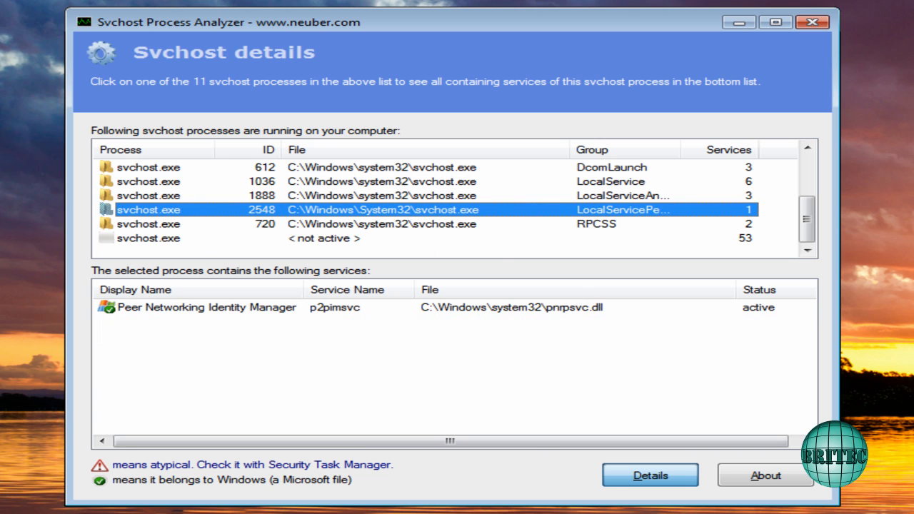
{"action": "left_click", "coordinate": [811, 23]}
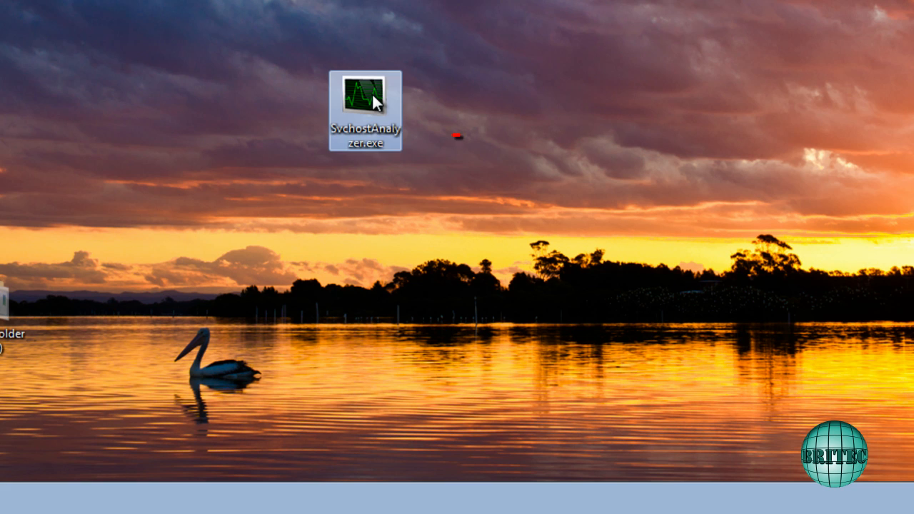
Step: Launch SvchostAnalyzer.exe from the desktop with administrator rights to rescan
{"action": "right_click", "coordinate": [364, 100]}
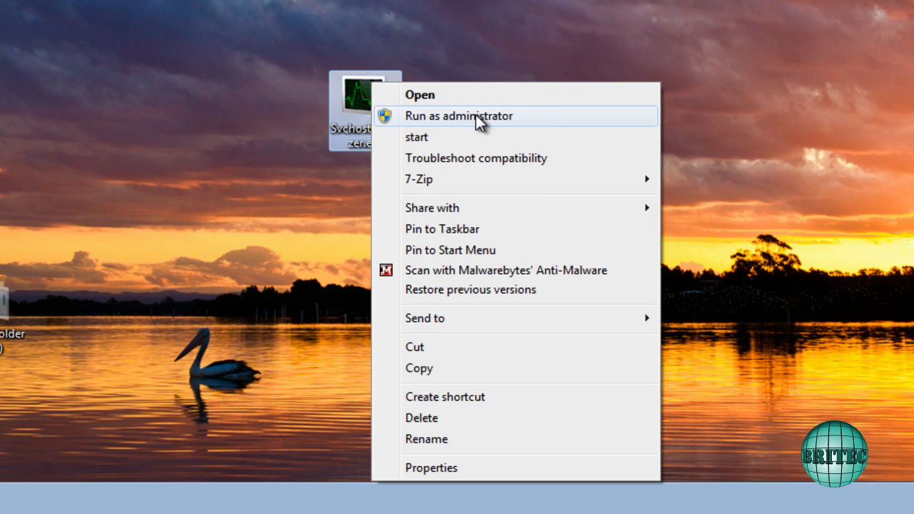
{"action": "left_click", "coordinate": [458, 116]}
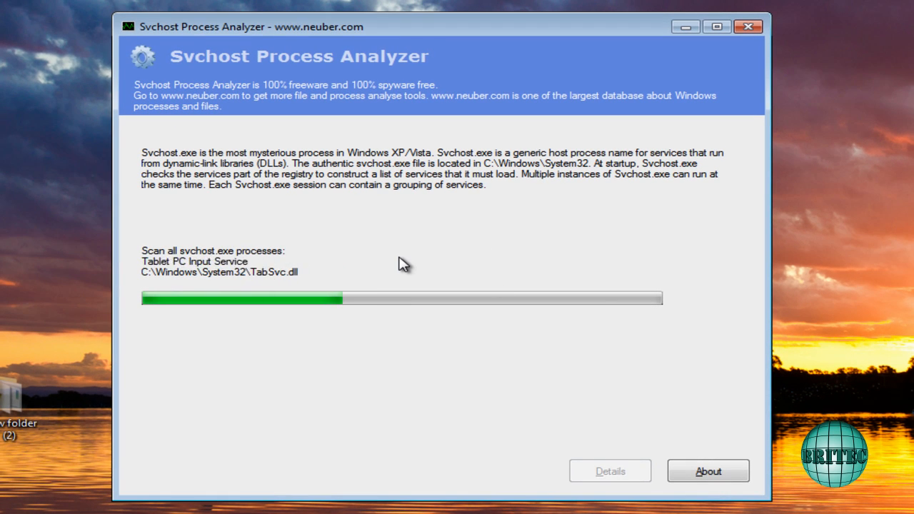
{"action": "mouse_move", "coordinate": [747, 296]}
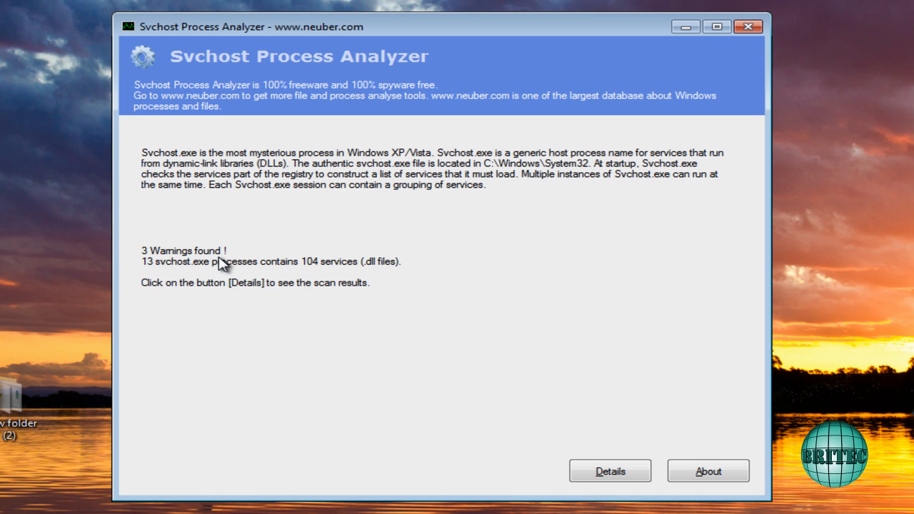
Step: Show the Details list of 13 svchost processes with two flagged non-Microsoft entries
{"action": "left_click", "coordinate": [608, 471]}
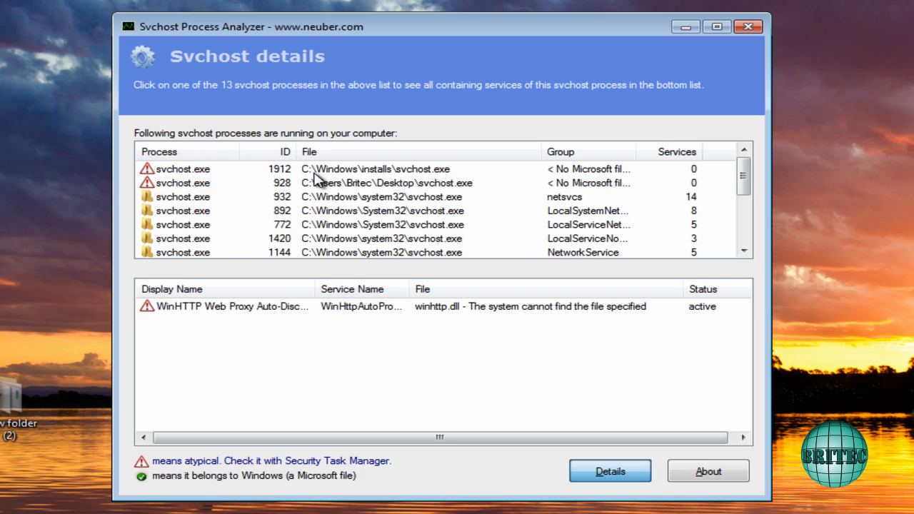
{"action": "mouse_move", "coordinate": [327, 177]}
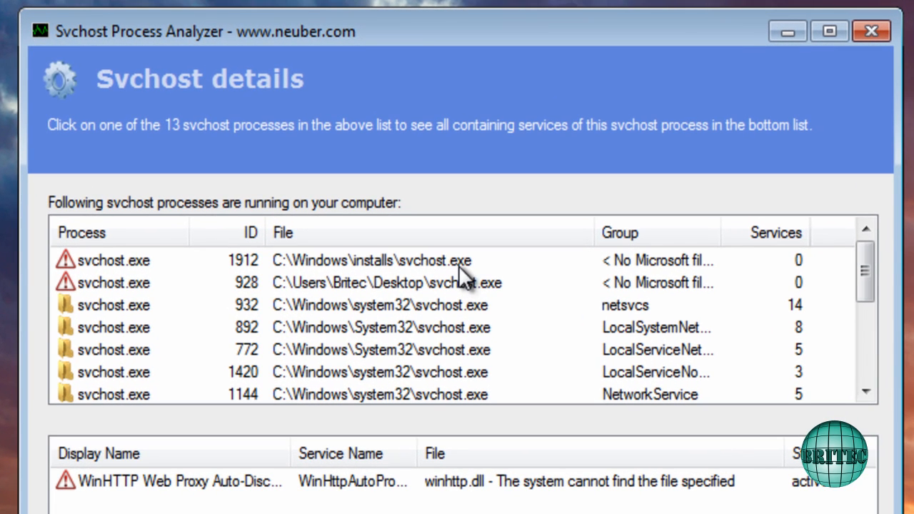
{"action": "mouse_move", "coordinate": [656, 283]}
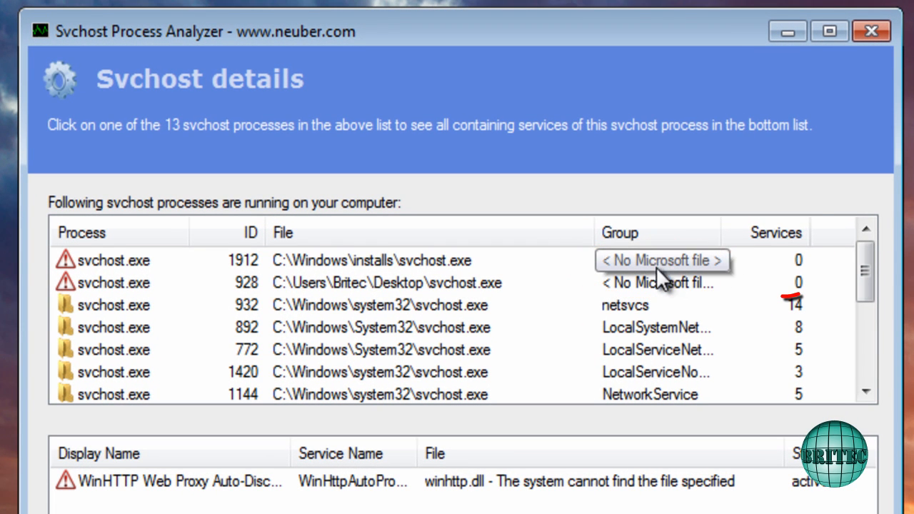
{"action": "mouse_move", "coordinate": [816, 279]}
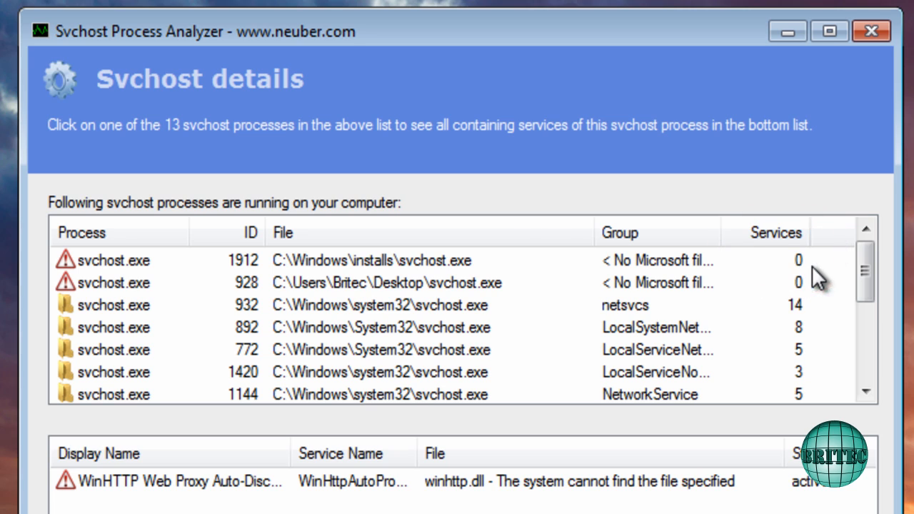
{"action": "mouse_move", "coordinate": [411, 295]}
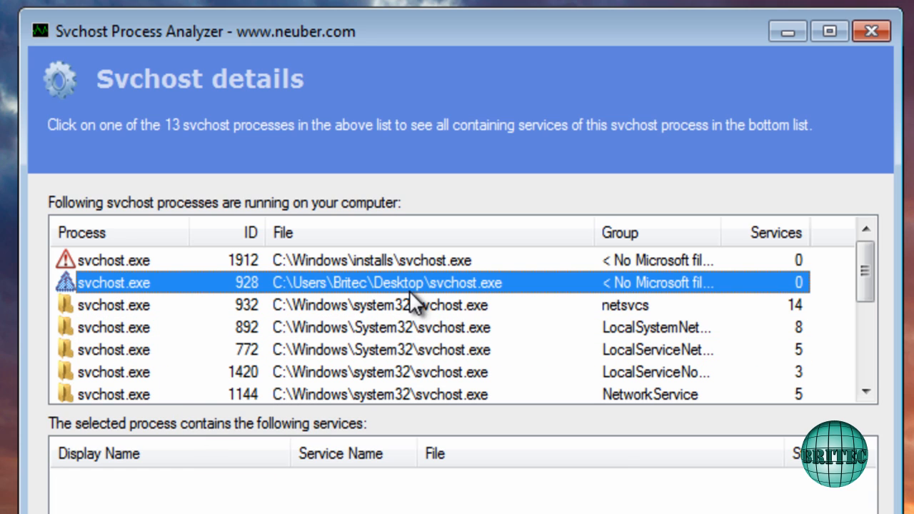
{"action": "mouse_move", "coordinate": [114, 317]}
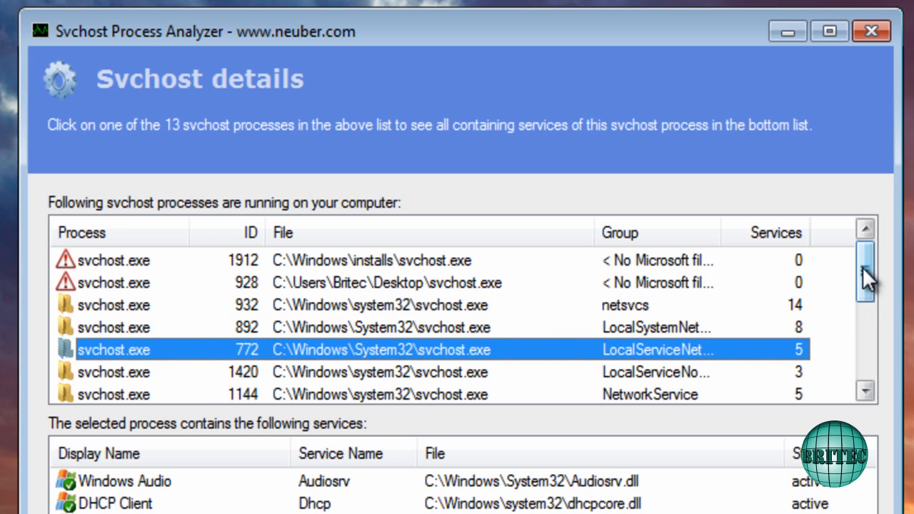
{"action": "mouse_move", "coordinate": [828, 292]}
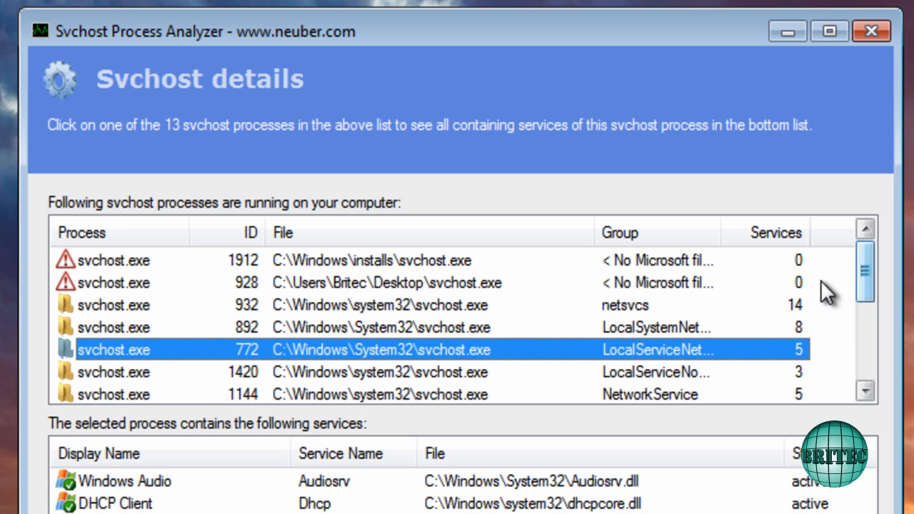
{"action": "mouse_move", "coordinate": [557, 285]}
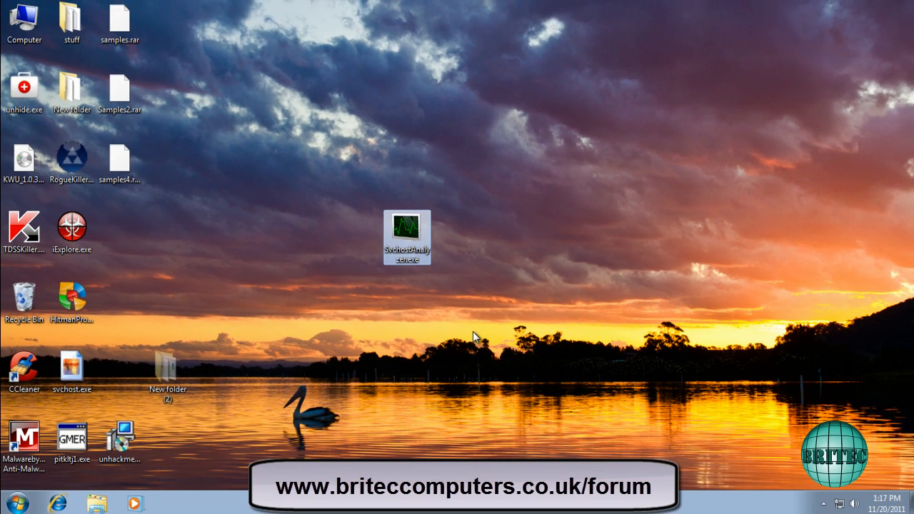
{"action": "mouse_move", "coordinate": [449, 274]}
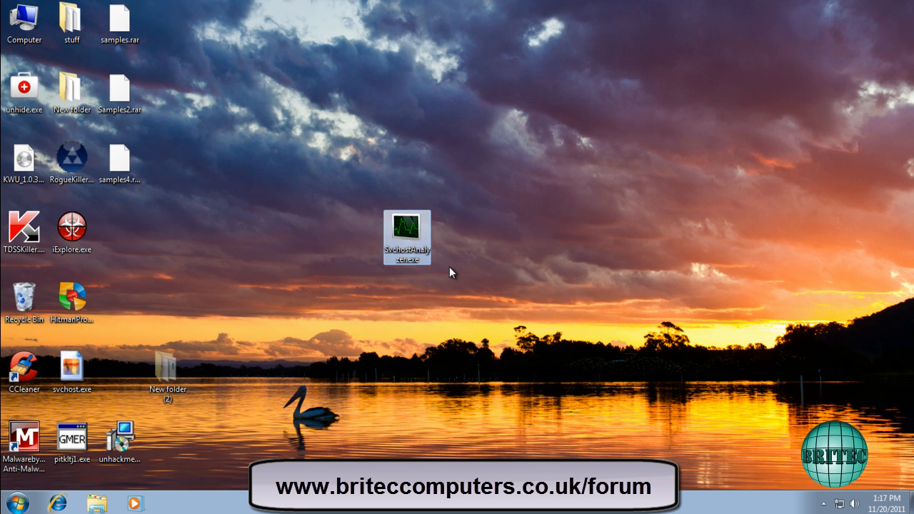